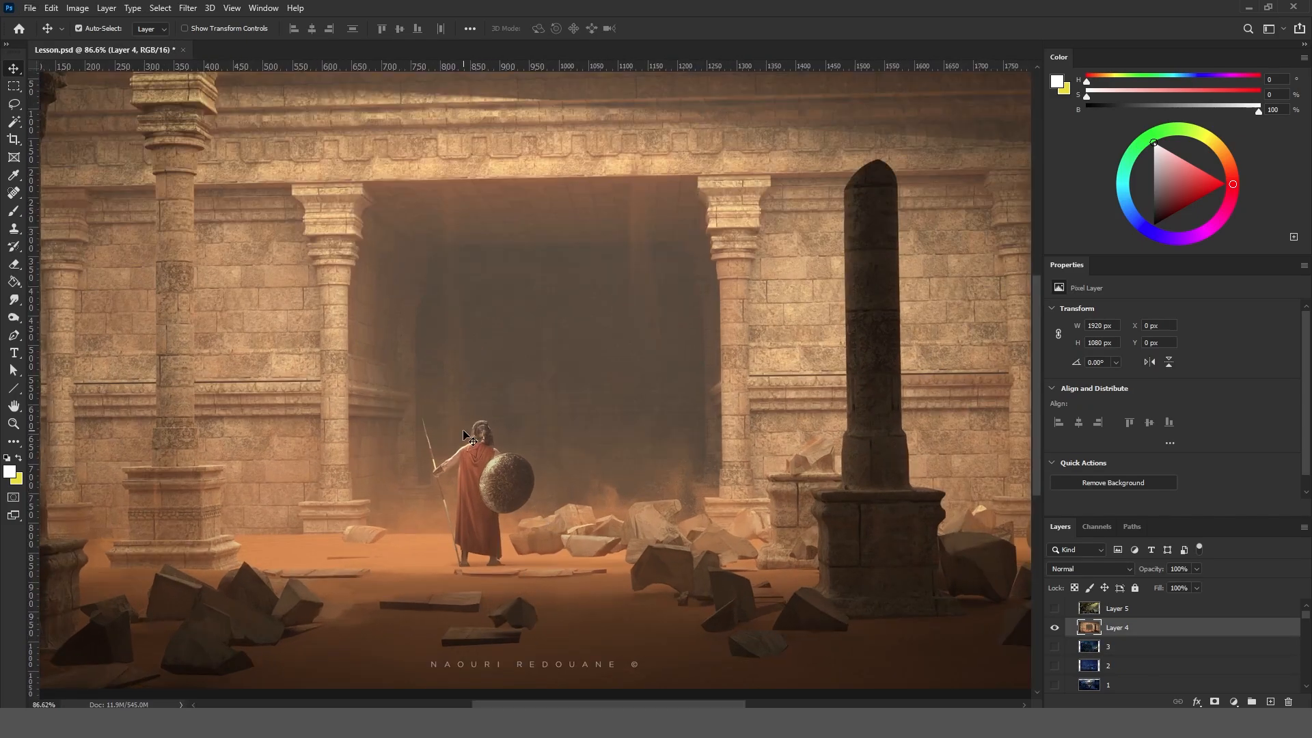
Bring the Untitled-1 document with the red, green and blue circles to the front.
click(1055, 608)
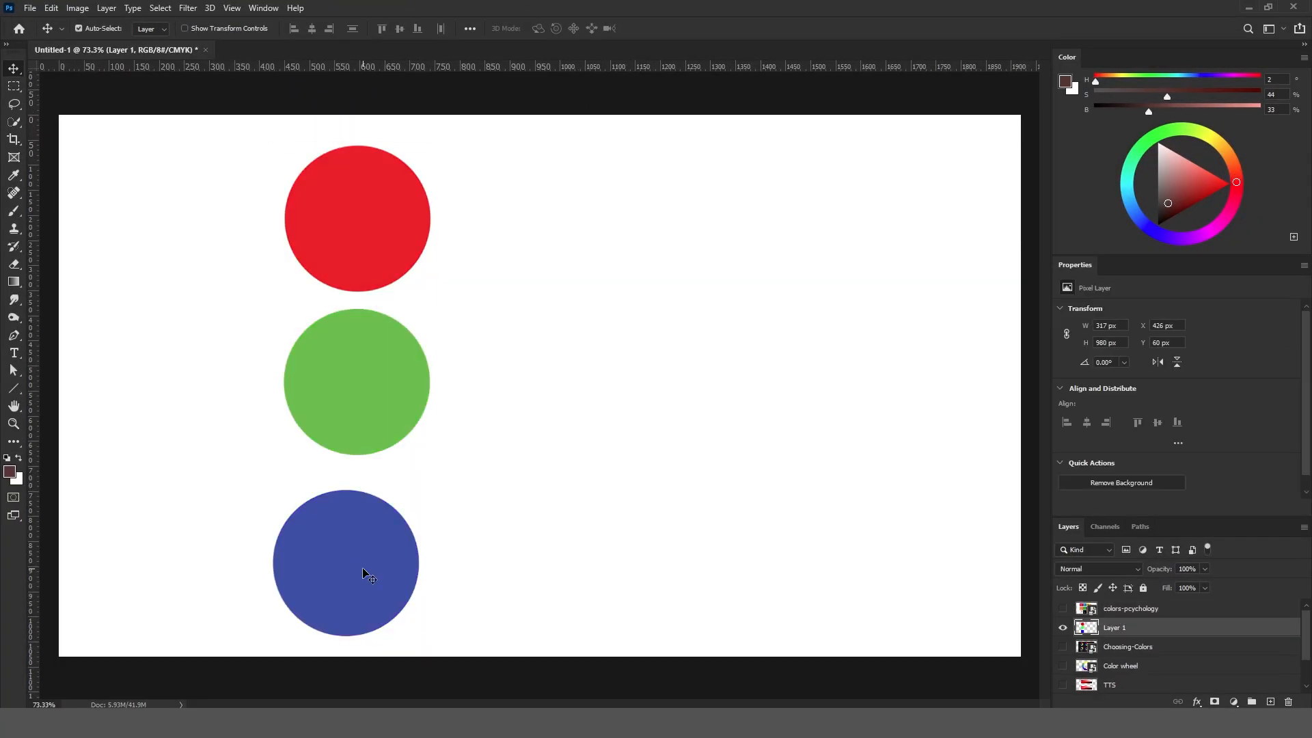
Switch document tabs to the desert cathedral composition with Color Balance 17.
click(303, 49)
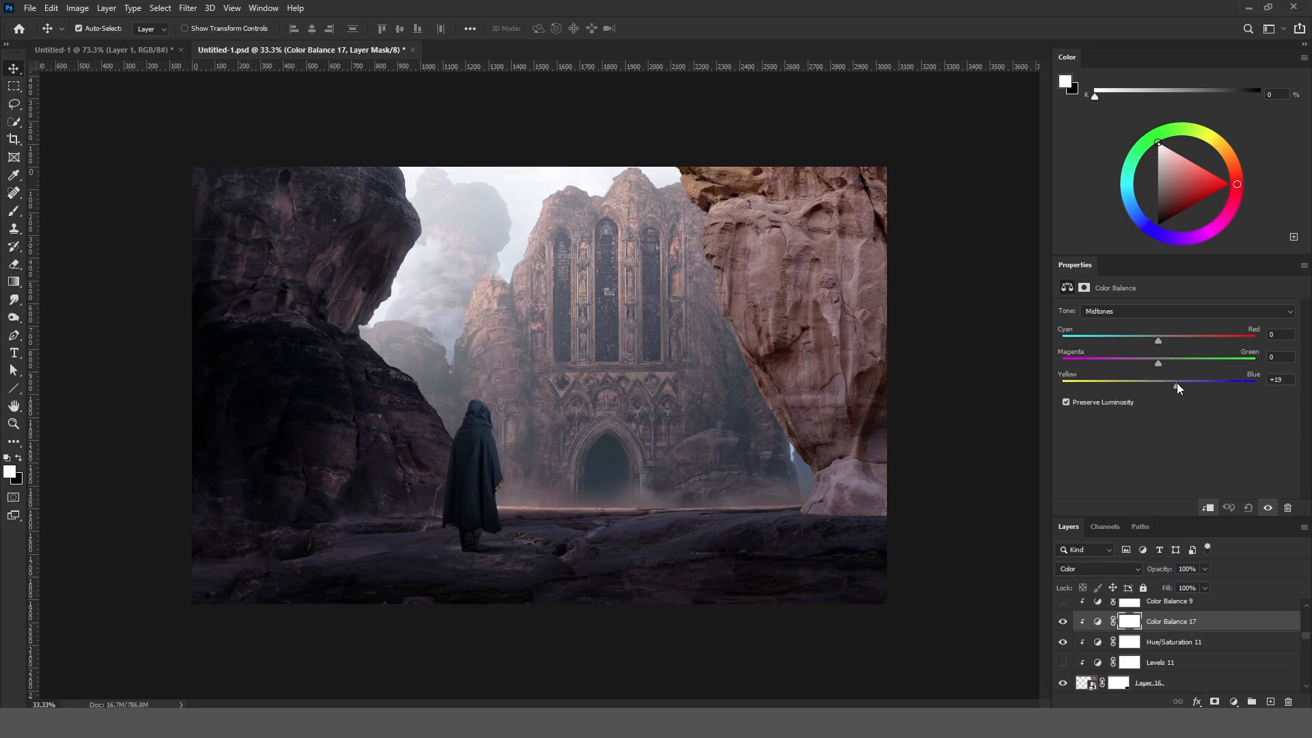
click(100, 49)
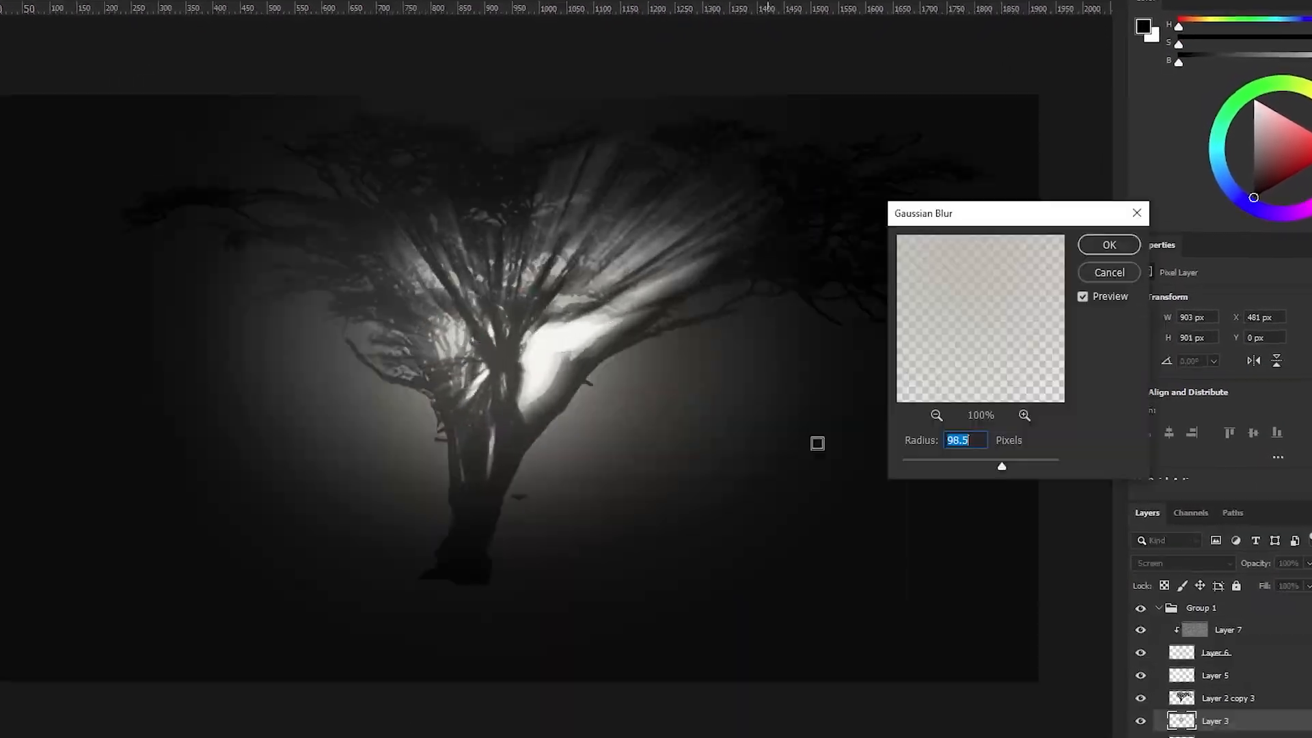
Move through the tree blur, misty forest and tree outline documents to AdobeStock_233304133.jpeg.
click(1108, 244)
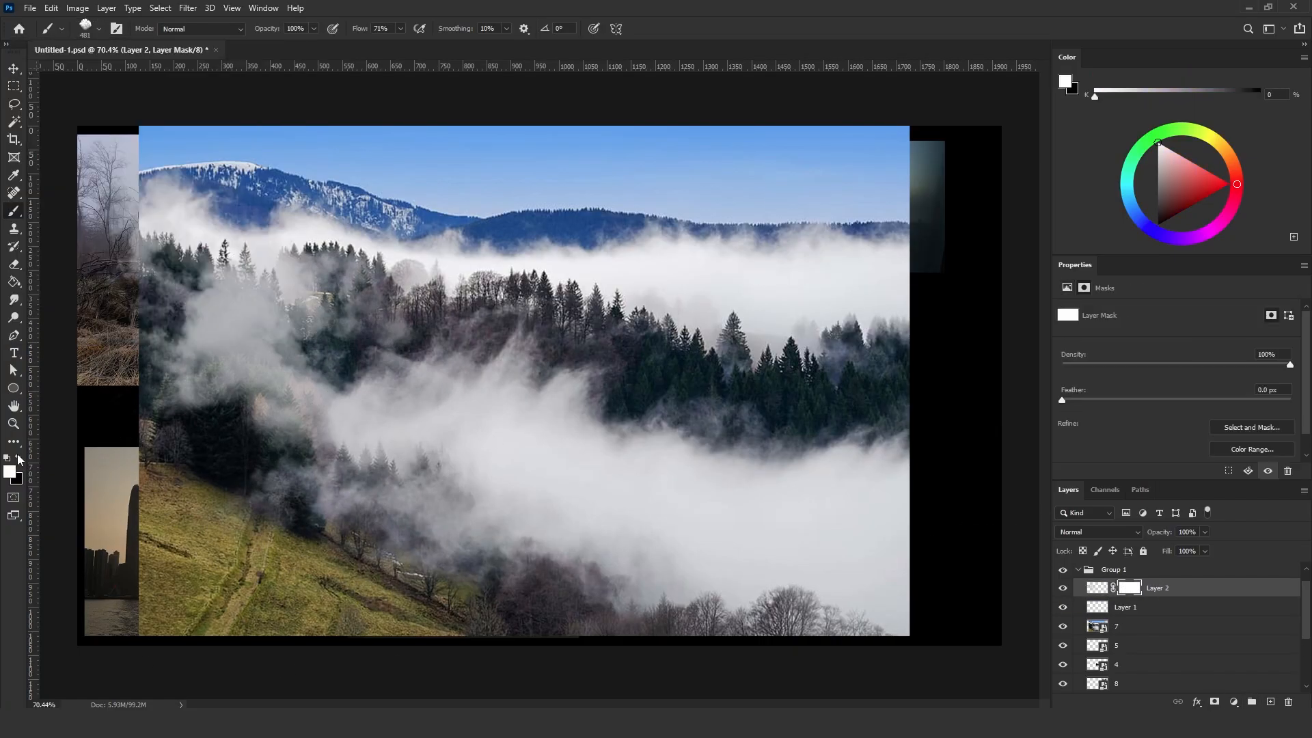
click(619, 49)
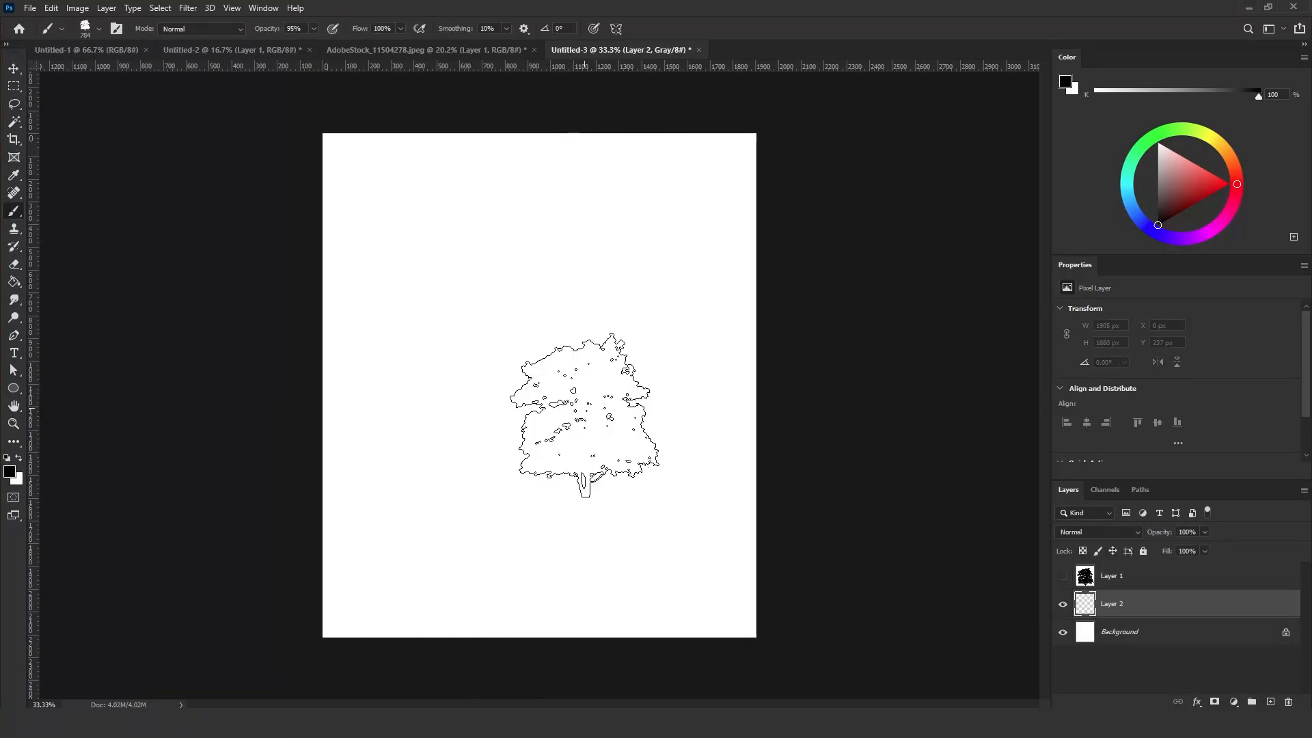
click(767, 50)
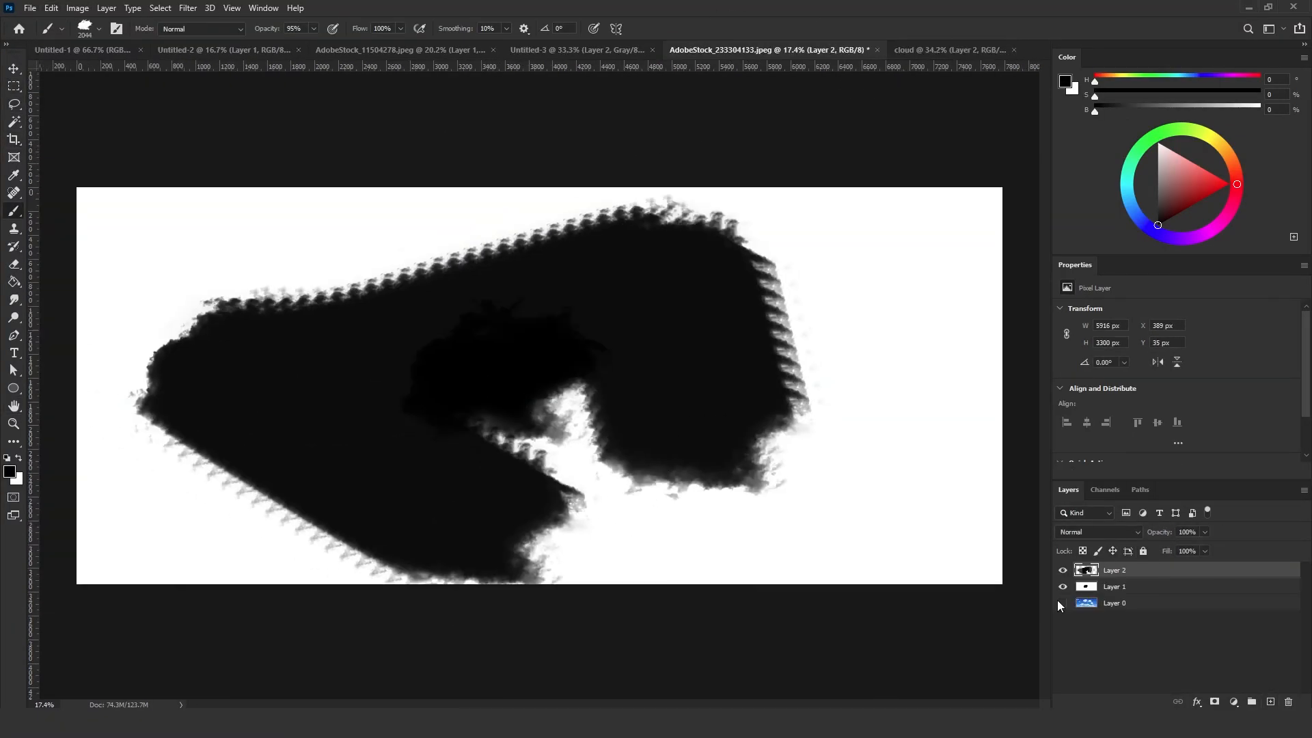
Bring the AdobeStock_212346881.jpeg dust-and-dirt photo forward.
click(900, 49)
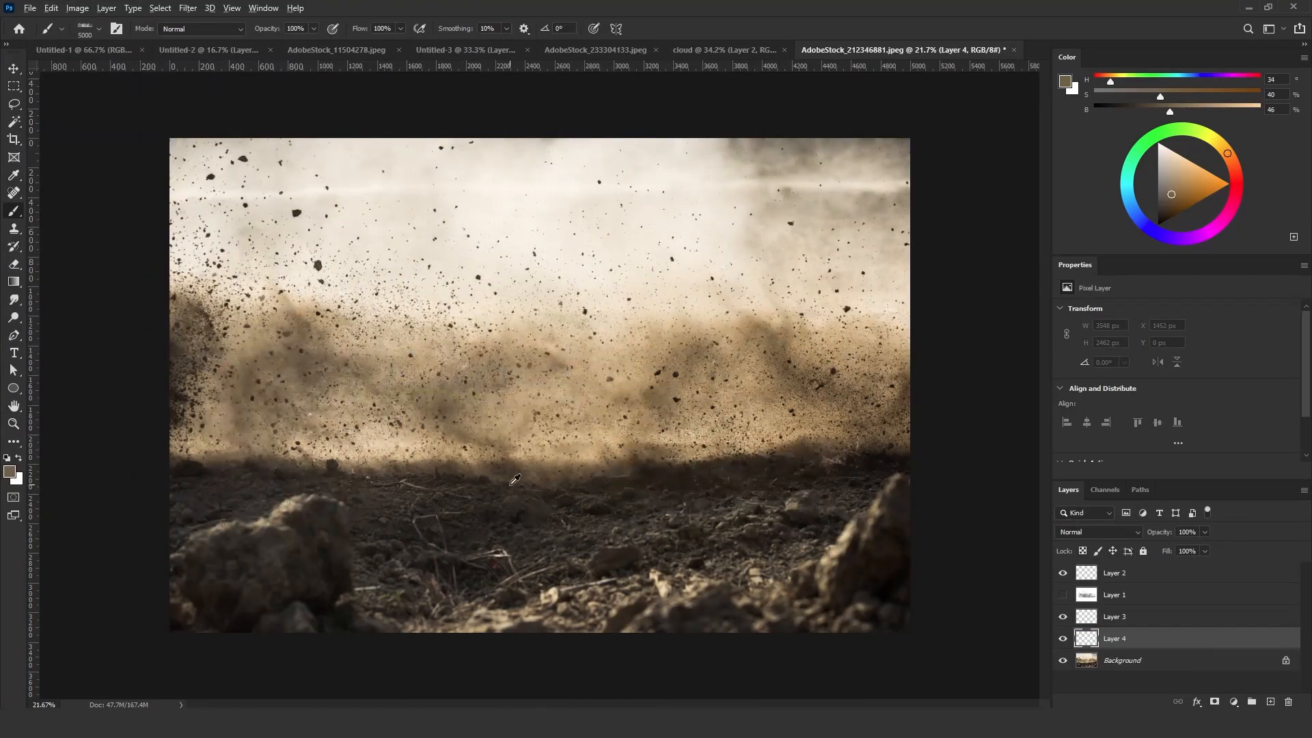
click(903, 49)
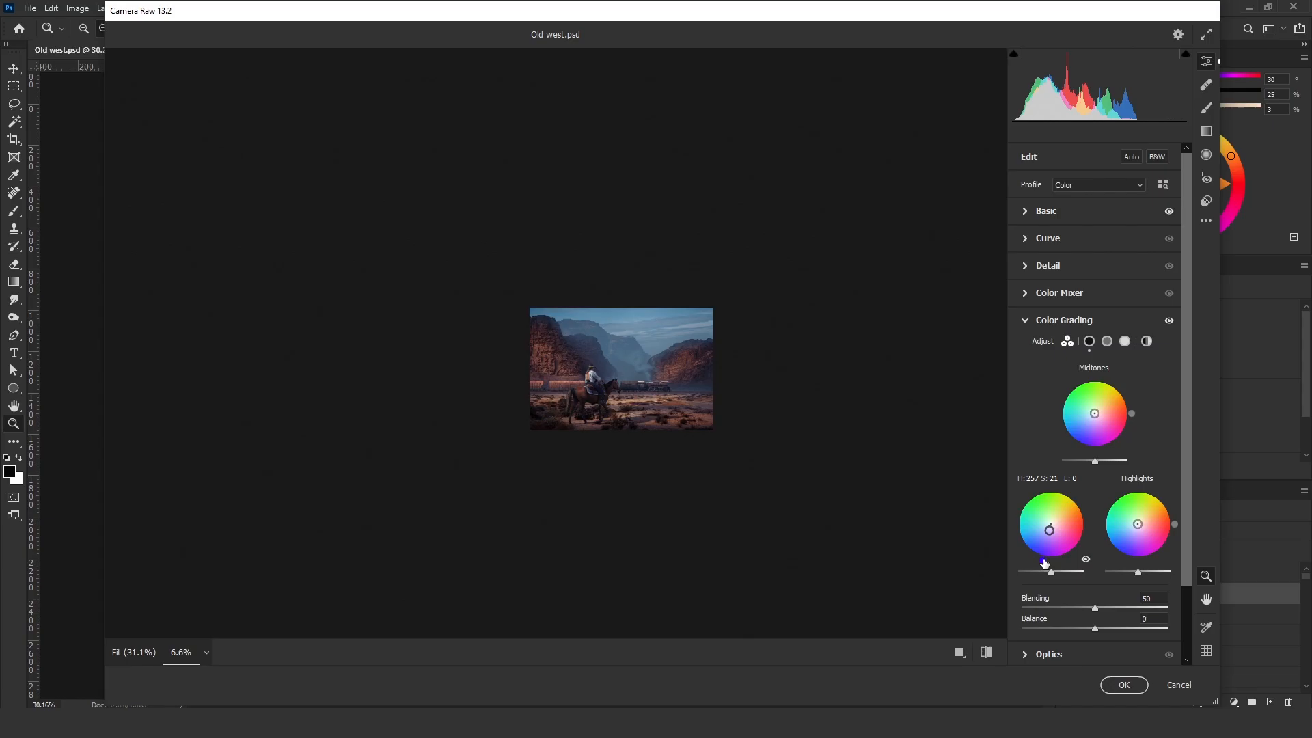
Adjust the shadows luminance in Camera Raw Color Grading (hue 257, saturation 21).
click(1122, 685)
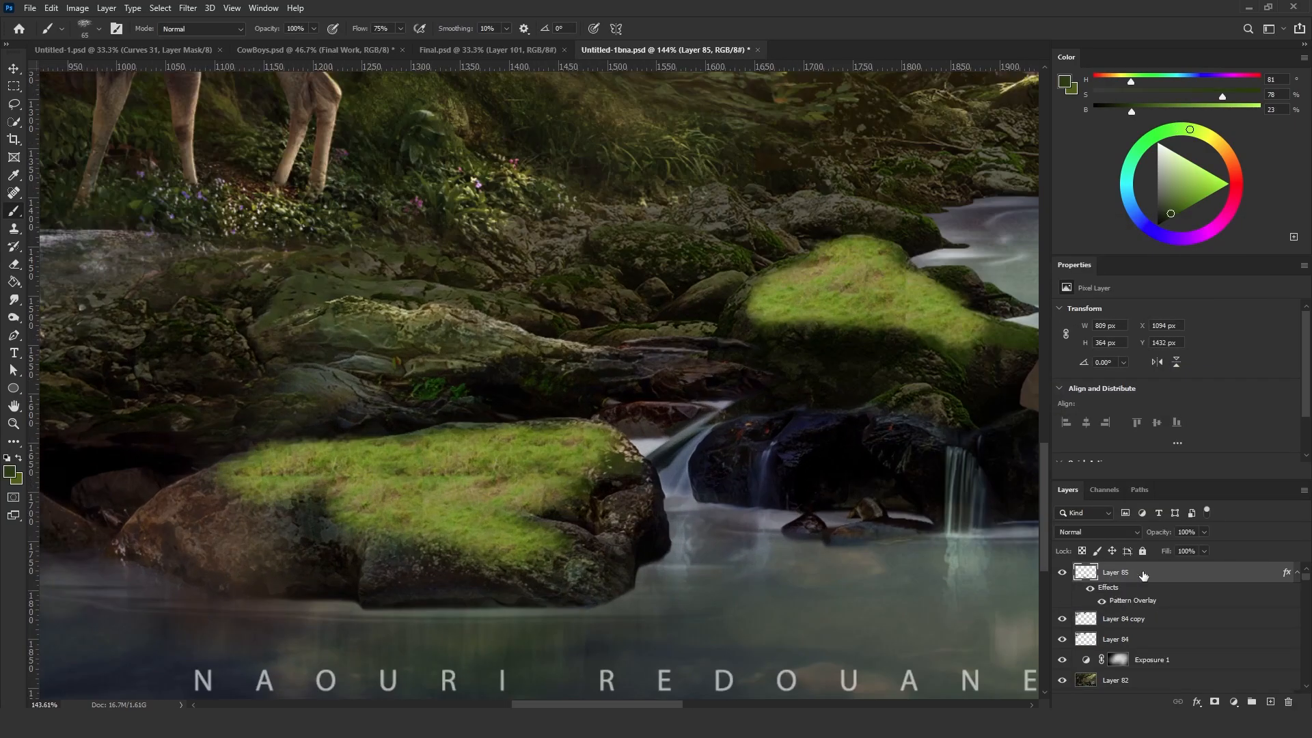
Select Layer 85, which carries the grass Pattern Overlay on the rocks.
click(313, 49)
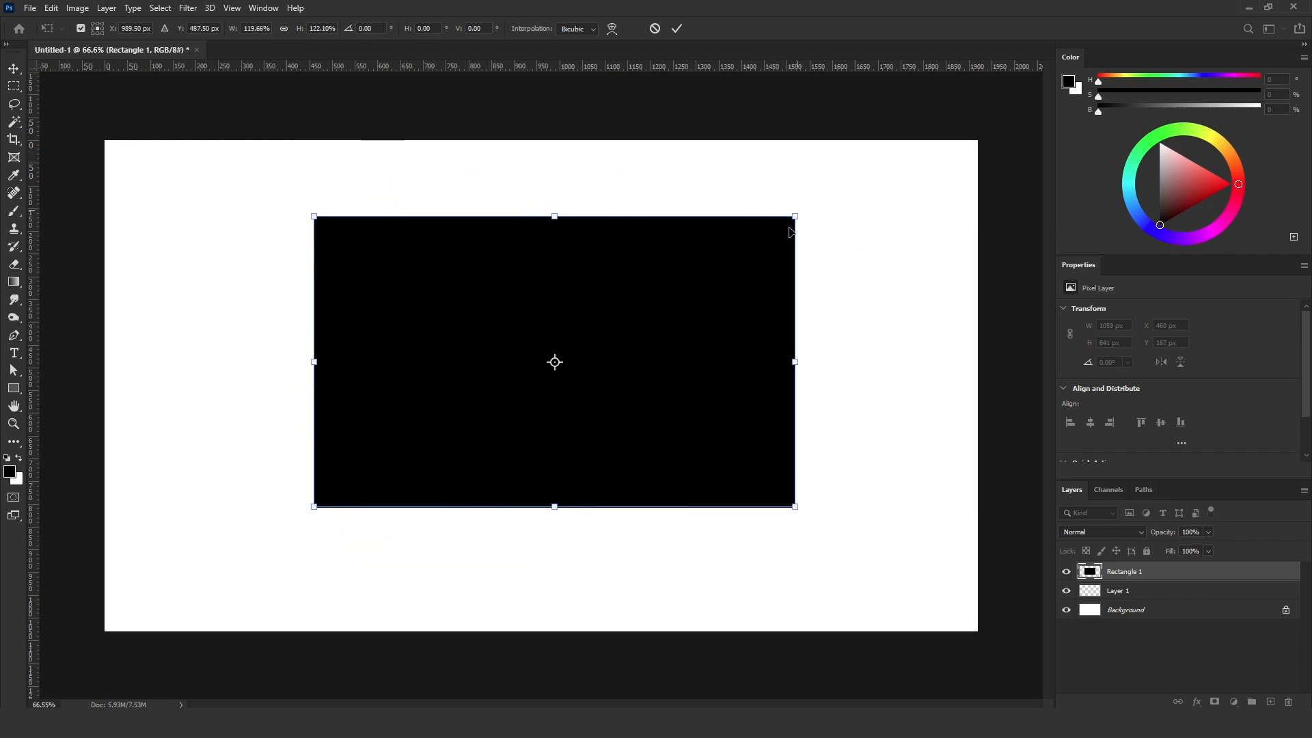
Switch the Rectangle 1 free transform to Distort mode.
right_click(536, 385)
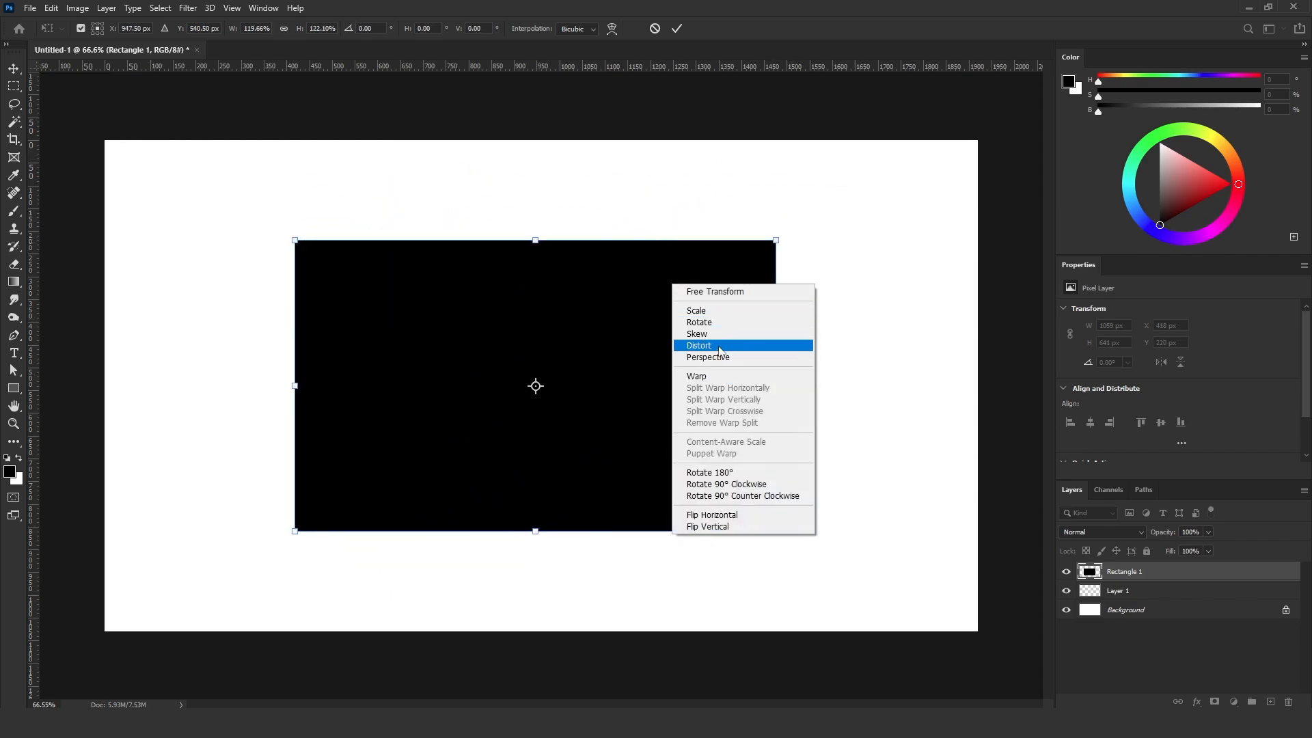
click(698, 345)
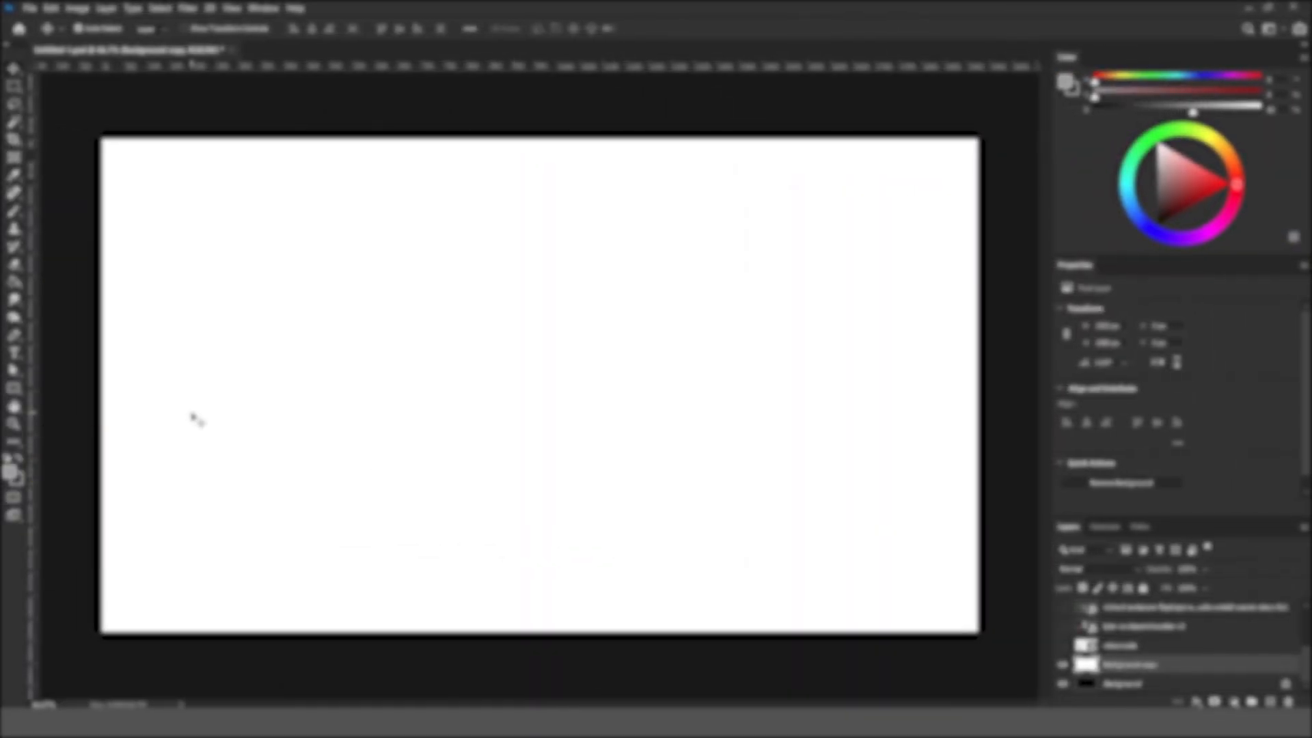
mouse_move(539, 387)
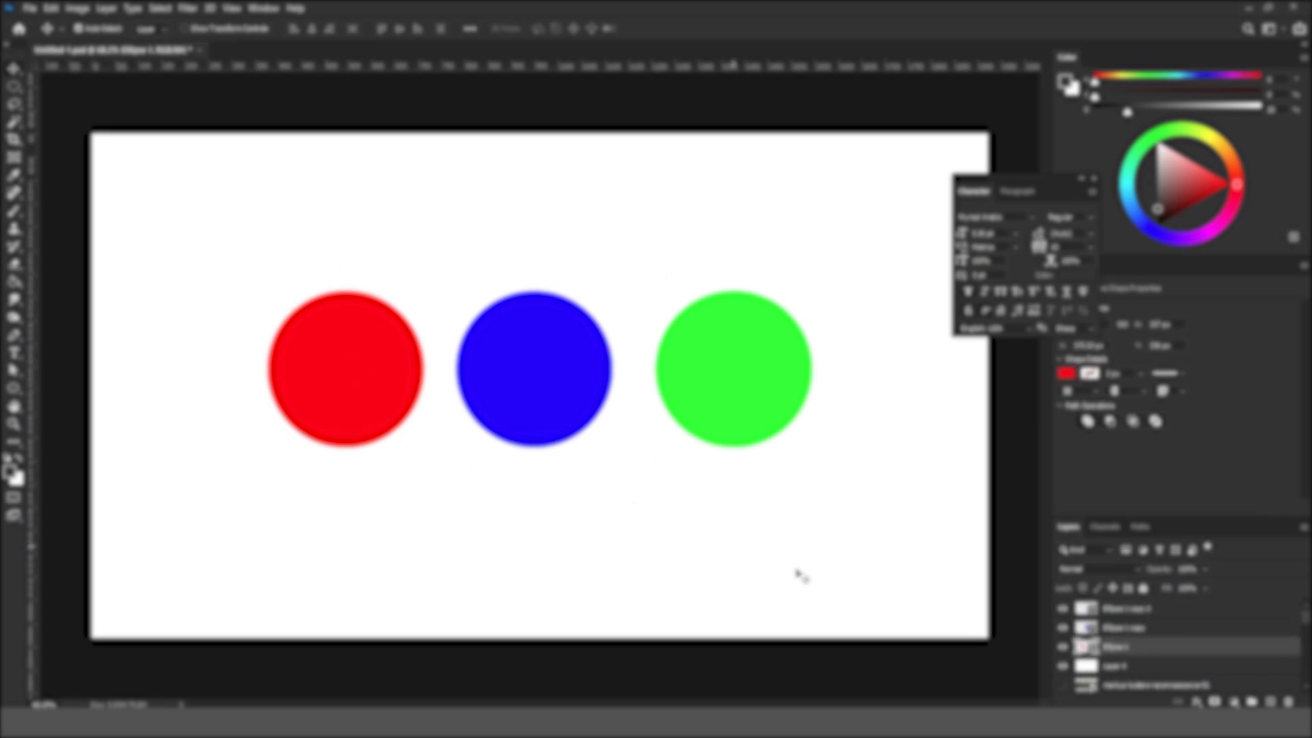
Select the Ellipse 1 copy layer holding the blue circle.
click(1121, 627)
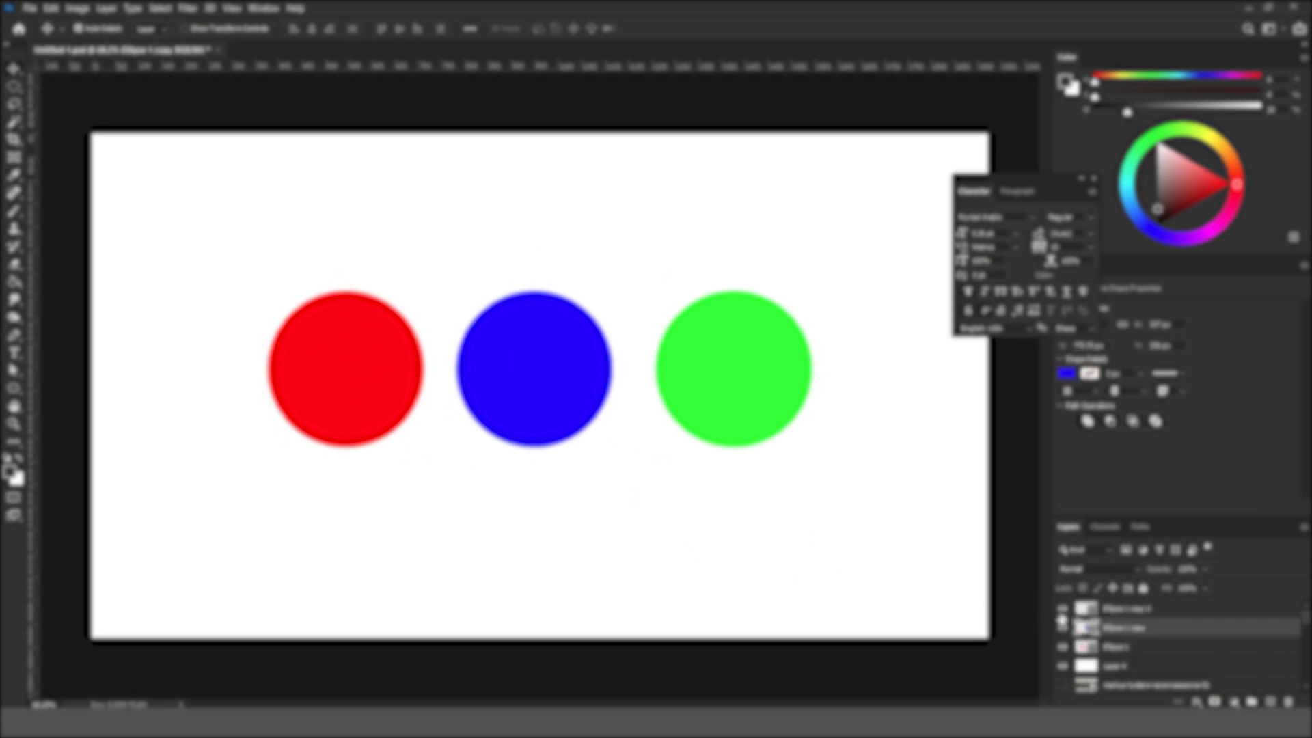